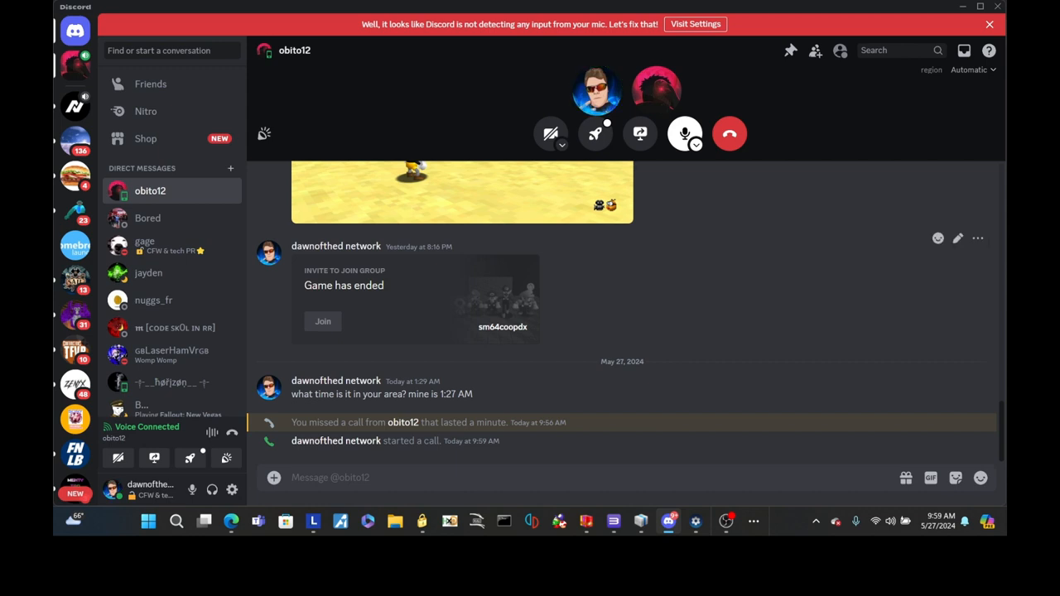
# Bring the RPCS3 main window in front of Discord from the taskbar
pyautogui.click(669, 522)
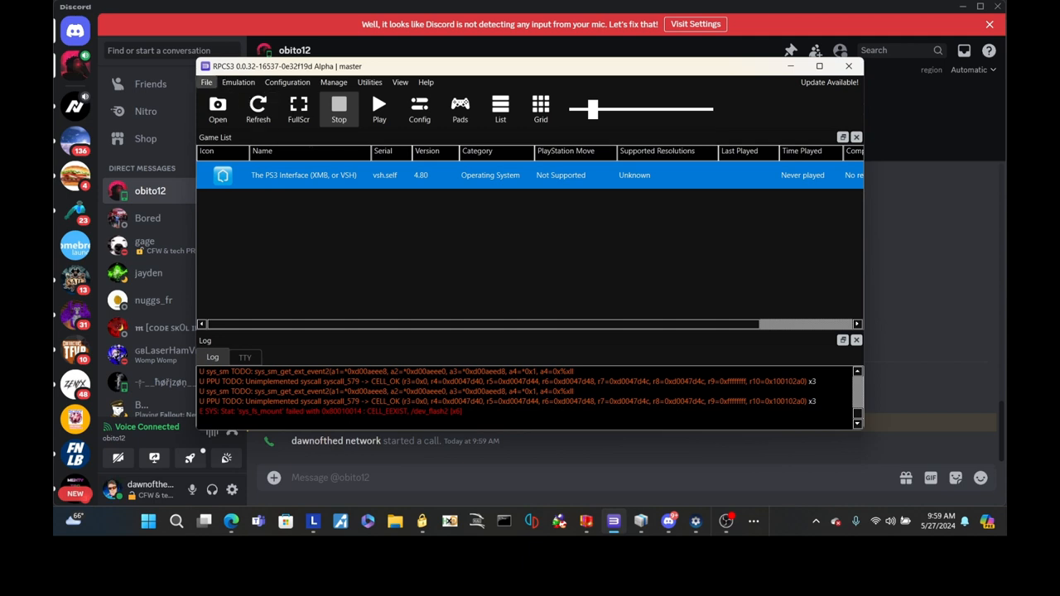
# Open RPCS3's File menu to reach the Boot VSH/XMB option
pyautogui.click(206, 83)
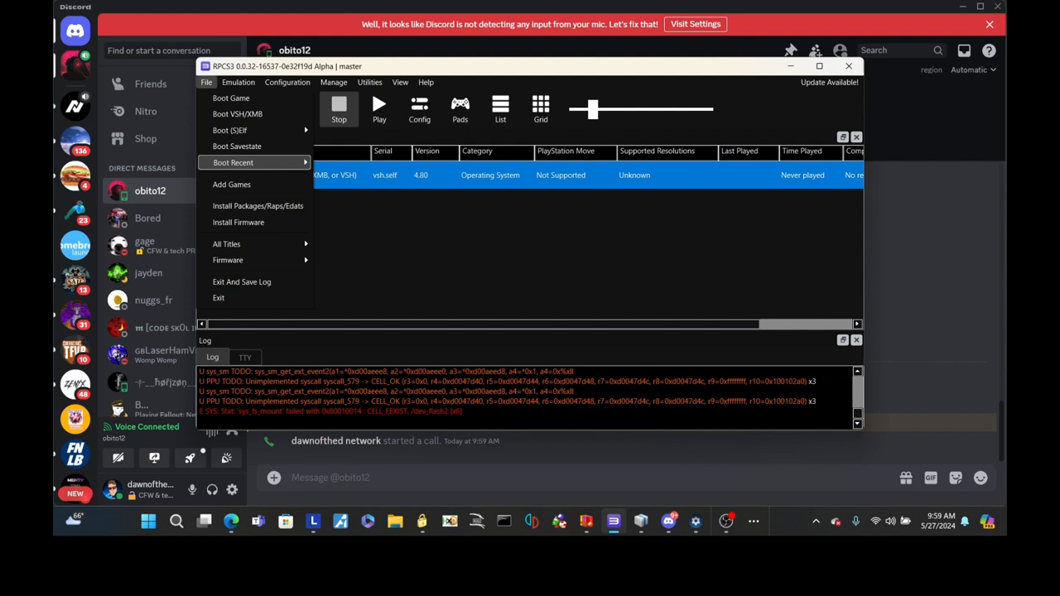
pyautogui.moveTo(238, 221)
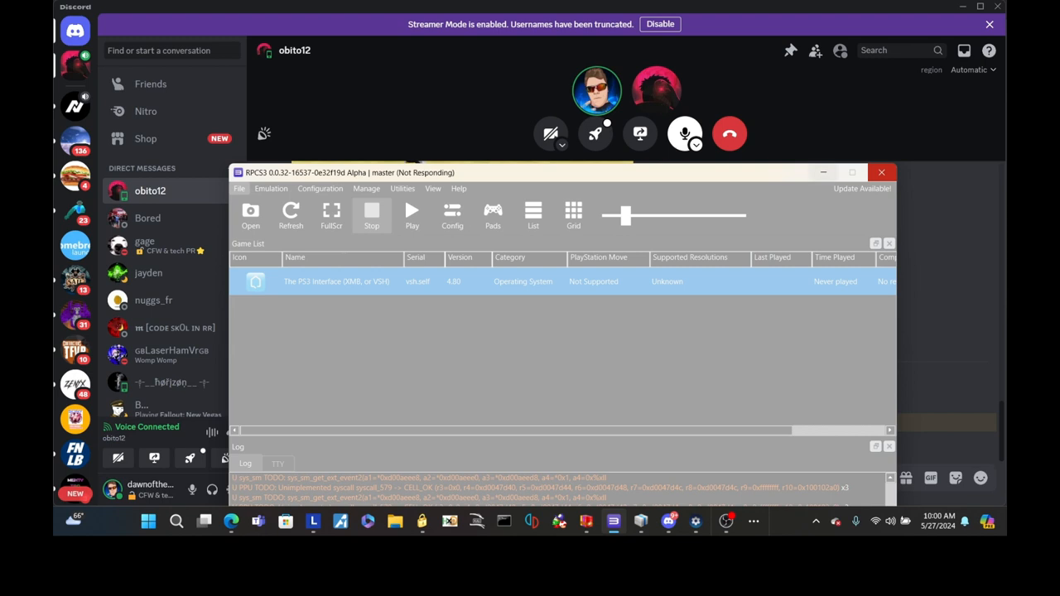
pyautogui.moveTo(823, 172)
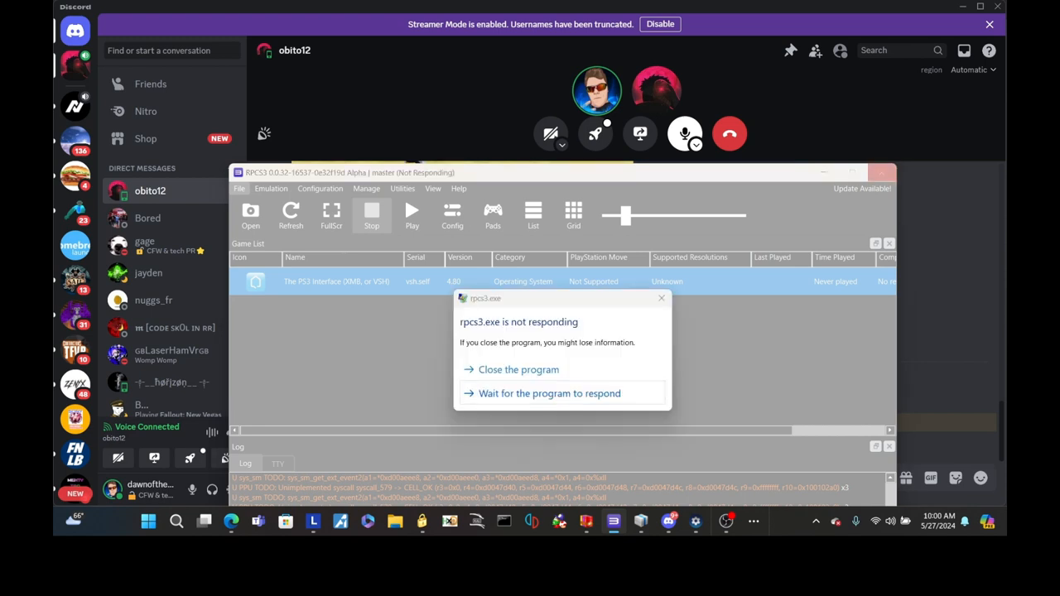
# Close the unresponsive rpcs3.exe from the Not Responding dialog
pyautogui.click(517, 369)
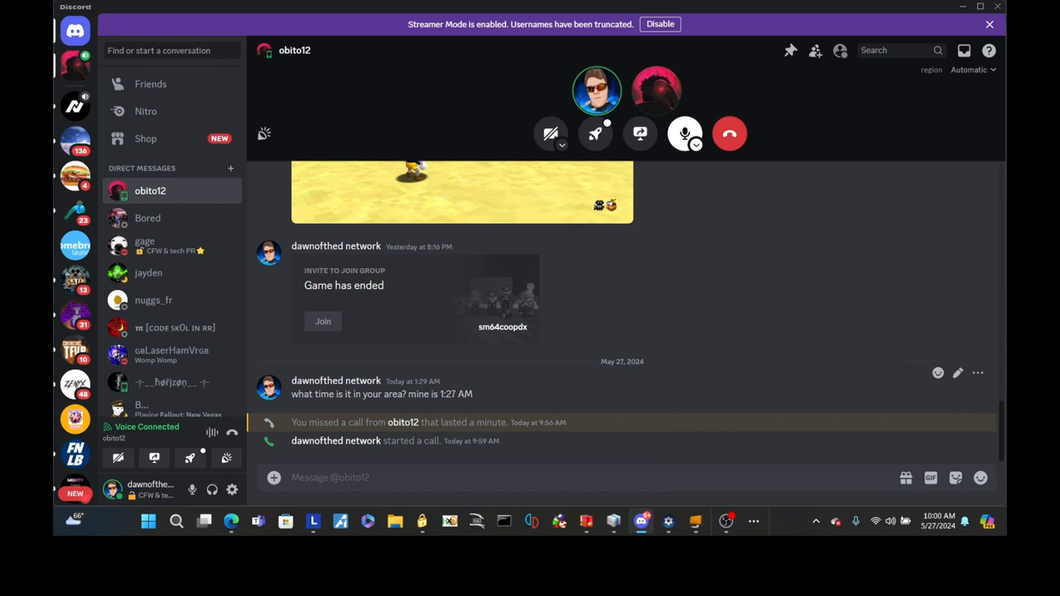
# Search 'discord' from the Start menu to relaunch before booting VSH/XMB
pyautogui.click(149, 522)
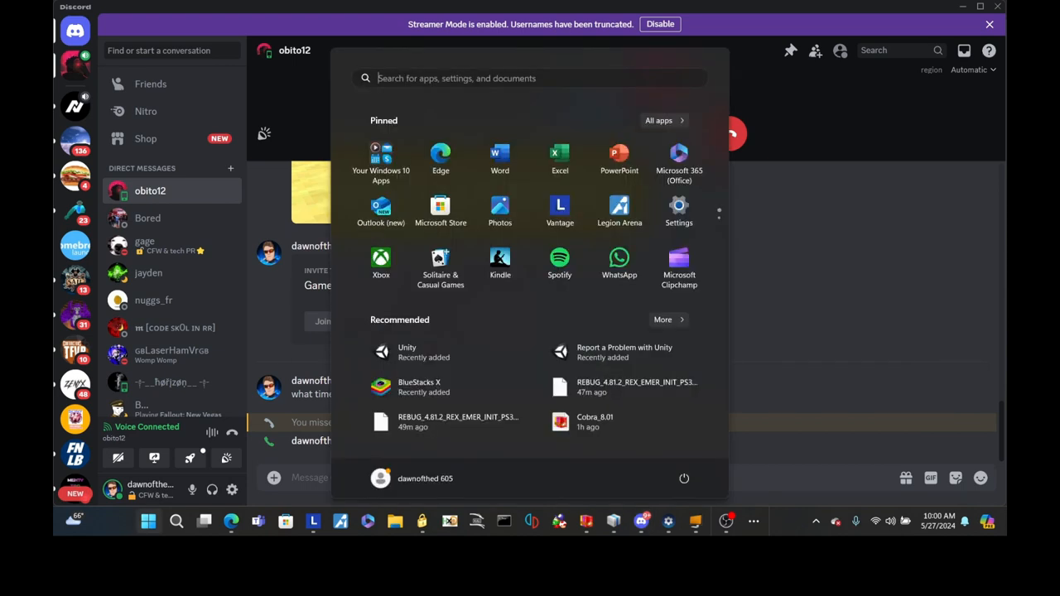
pyautogui.write('discord')
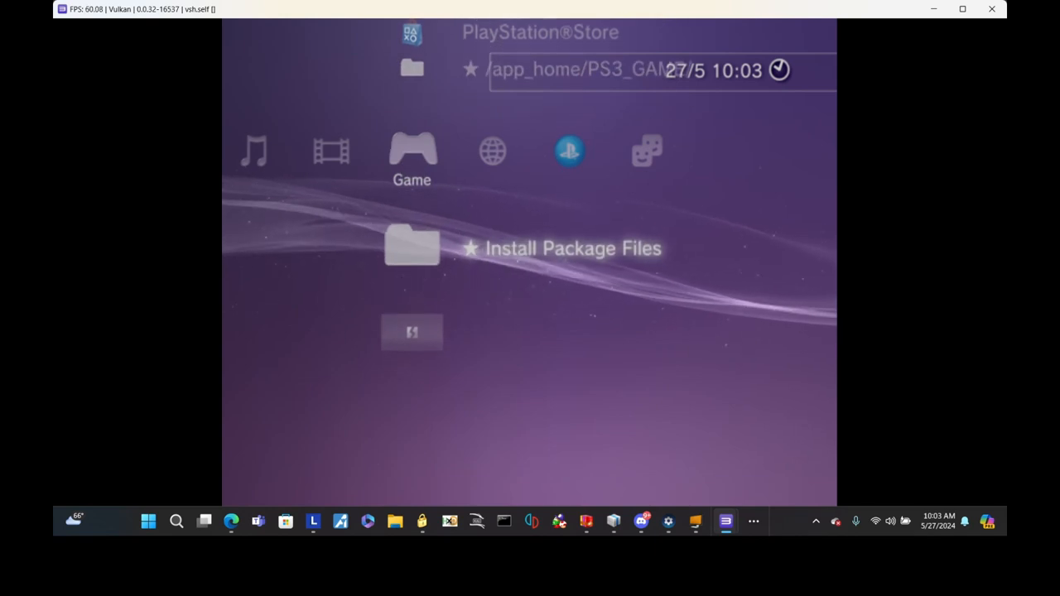
pyautogui.moveTo(725, 522)
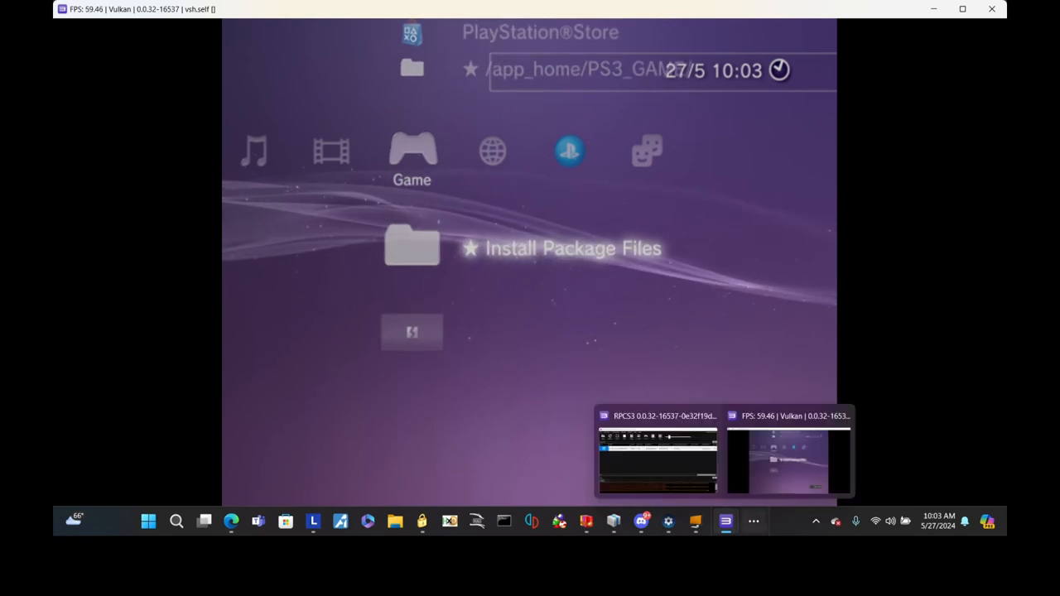